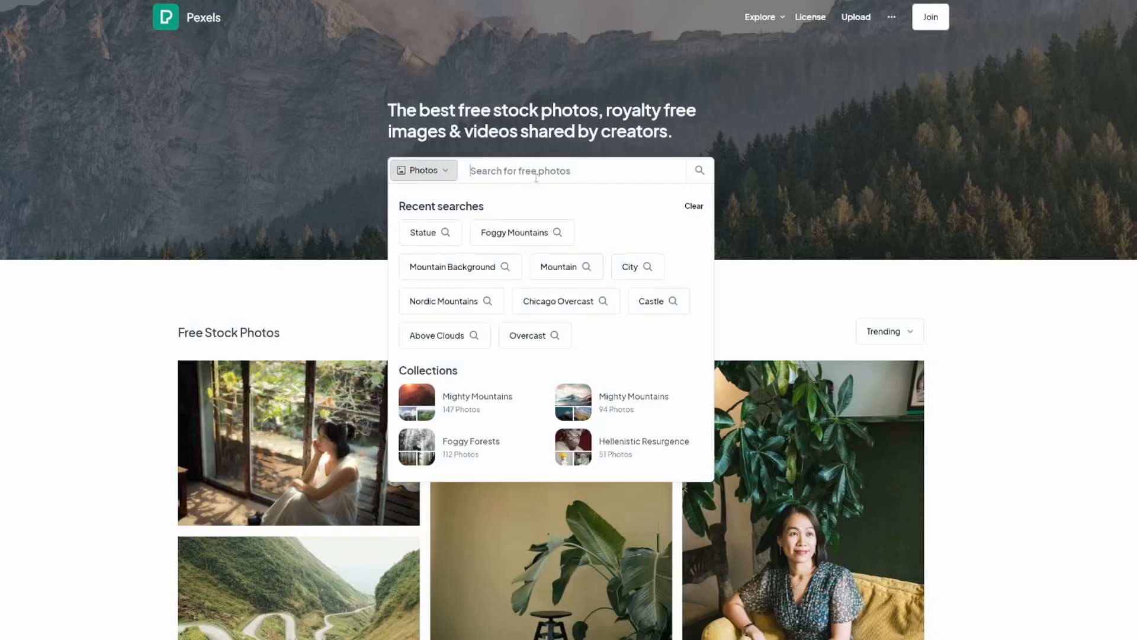
Search Pexels for 'mountain' and browse the photo results.
type("moi")
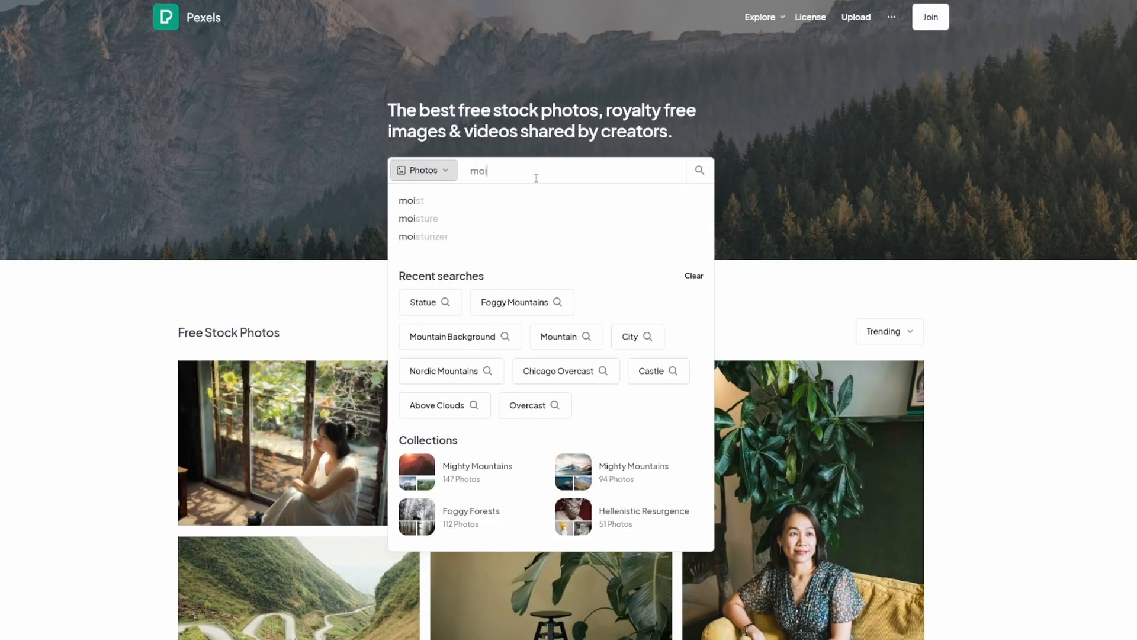
type("mountain")
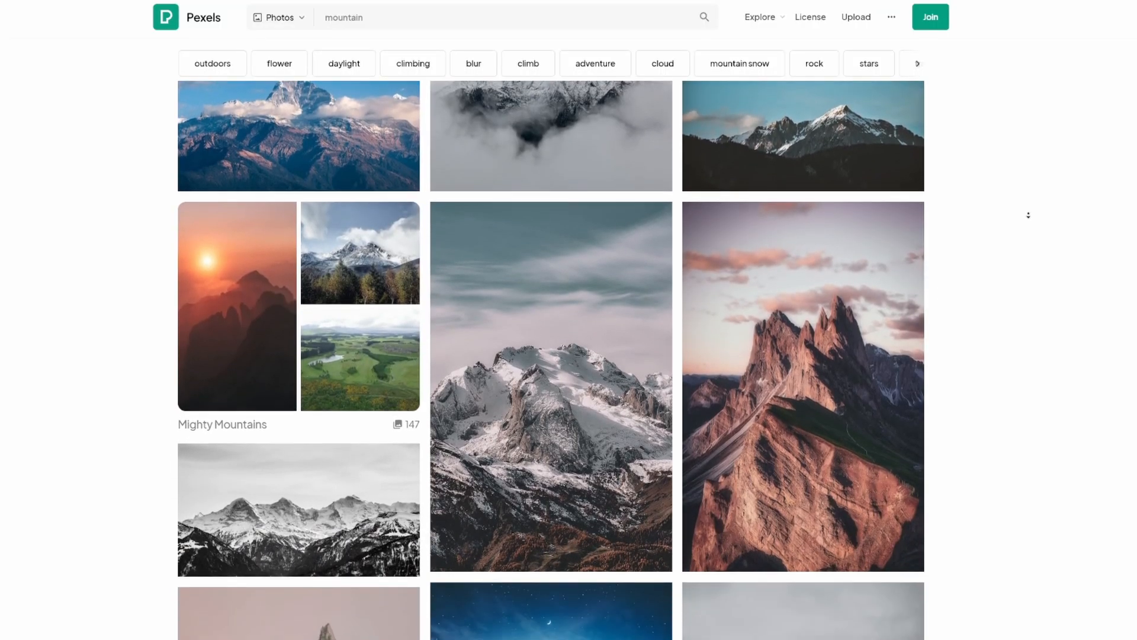
scroll("down", 3)
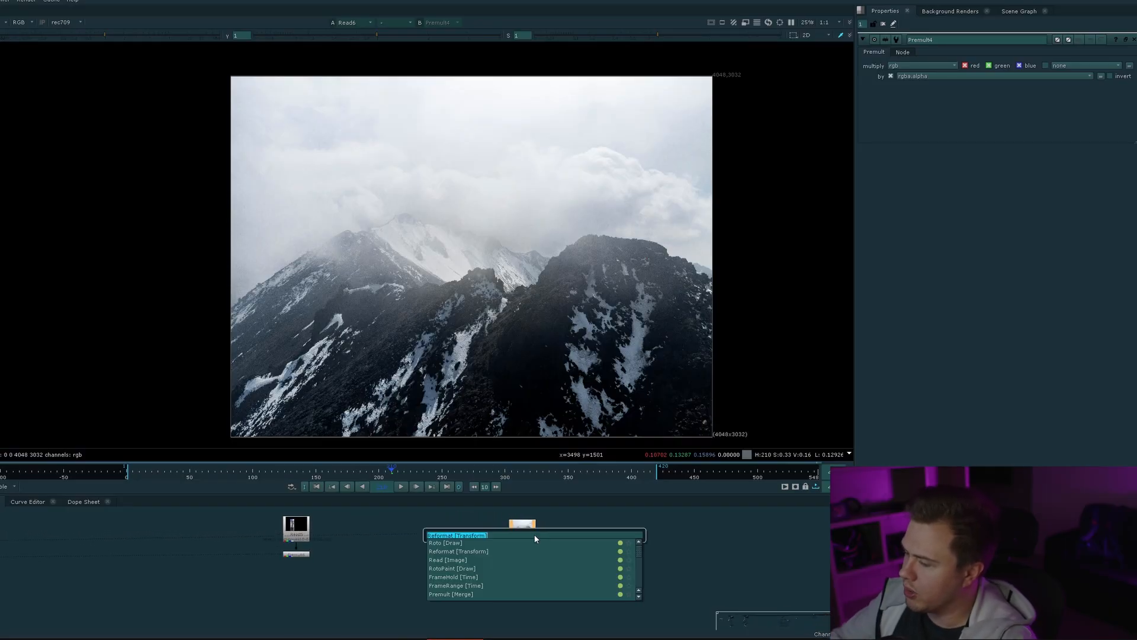
Reformat the mountain Read plate to the 3840x2160 UHD project format.
left_click(455, 536)
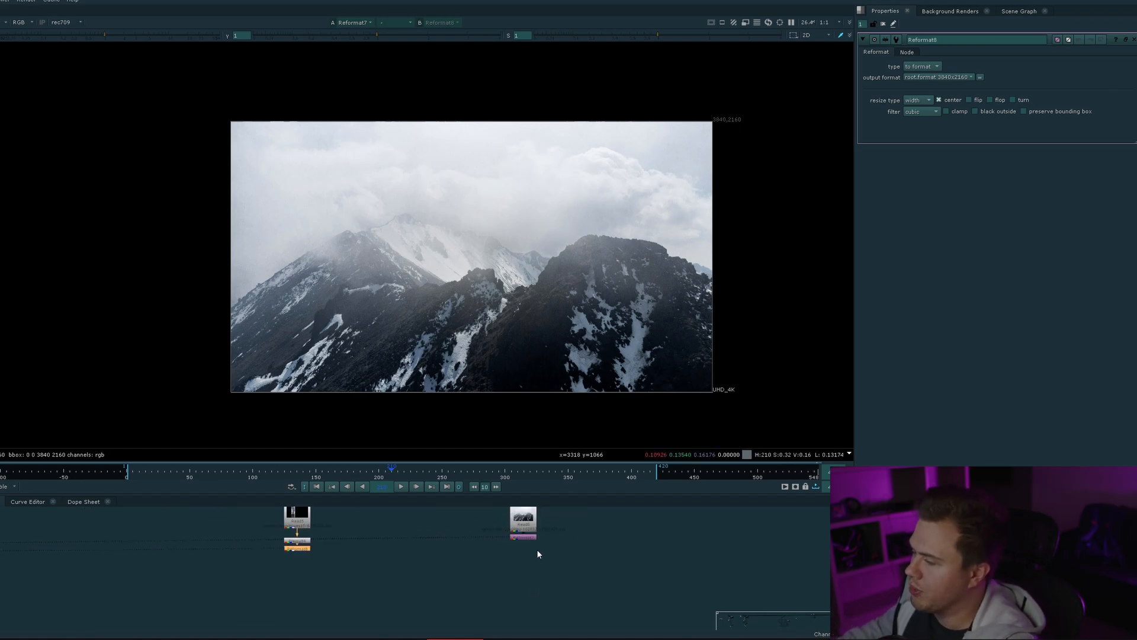
type("keyer")
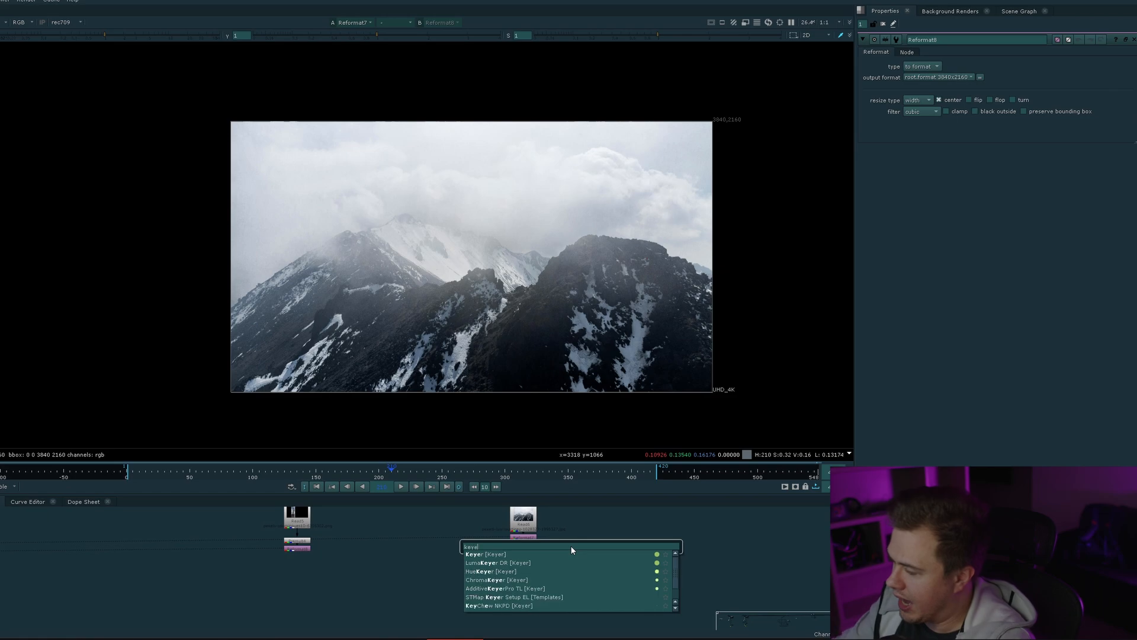
Add a Keyer luminance key after the Reformat and raise range point A until the ridge goes solid black.
left_click(482, 553)
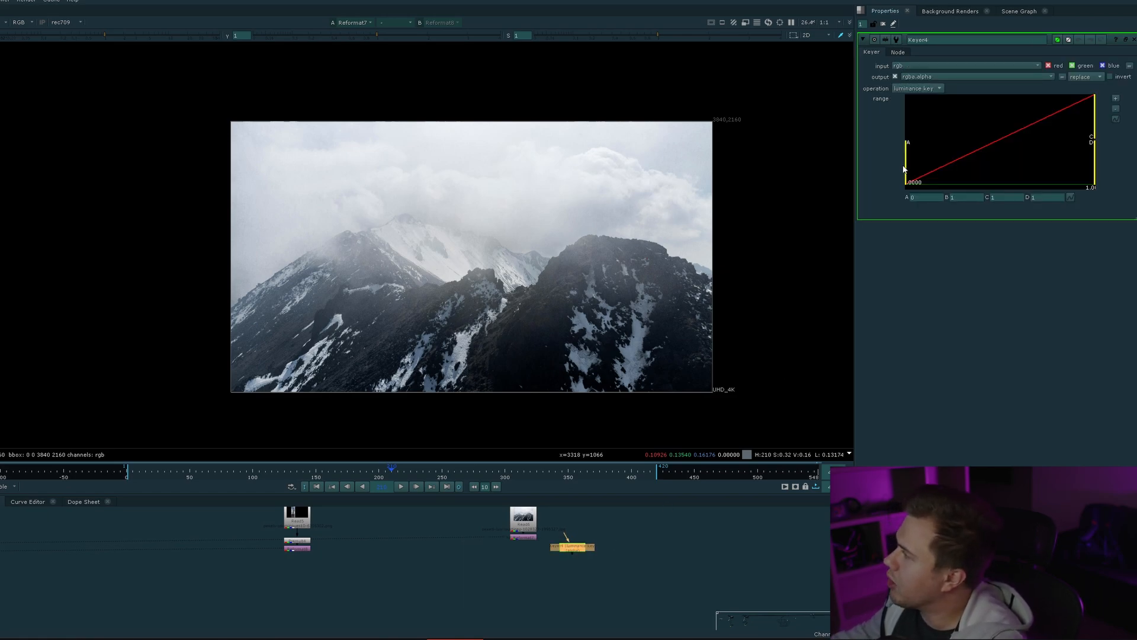
mouse_move(862, 154)
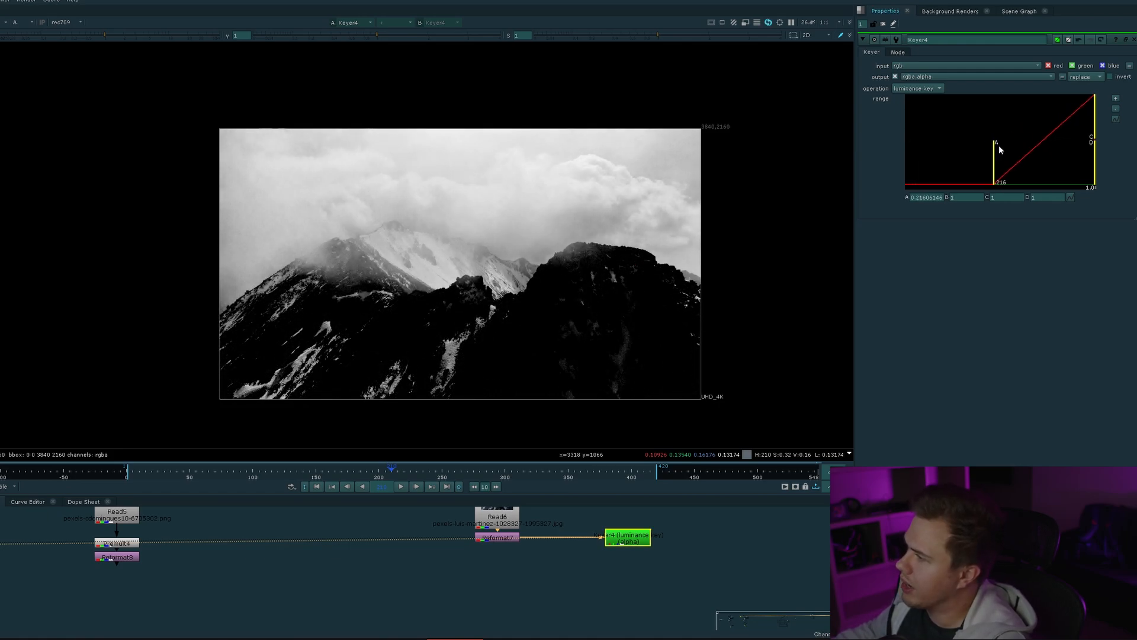
left_click_drag(988, 144, 1022, 145)
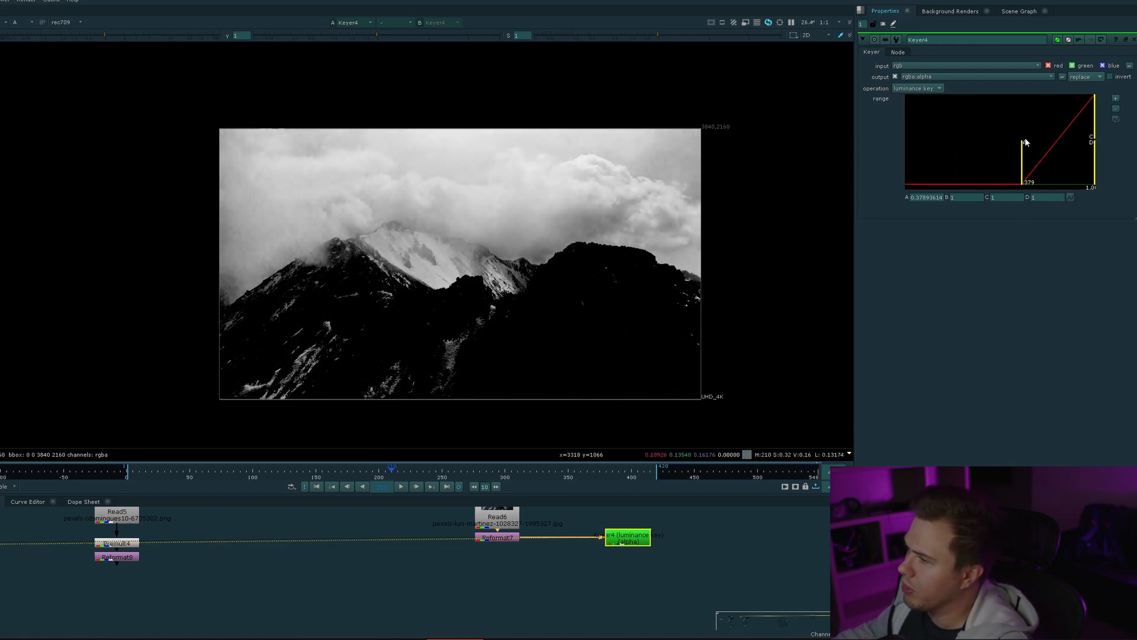
left_click_drag(1024, 143, 1015, 143)
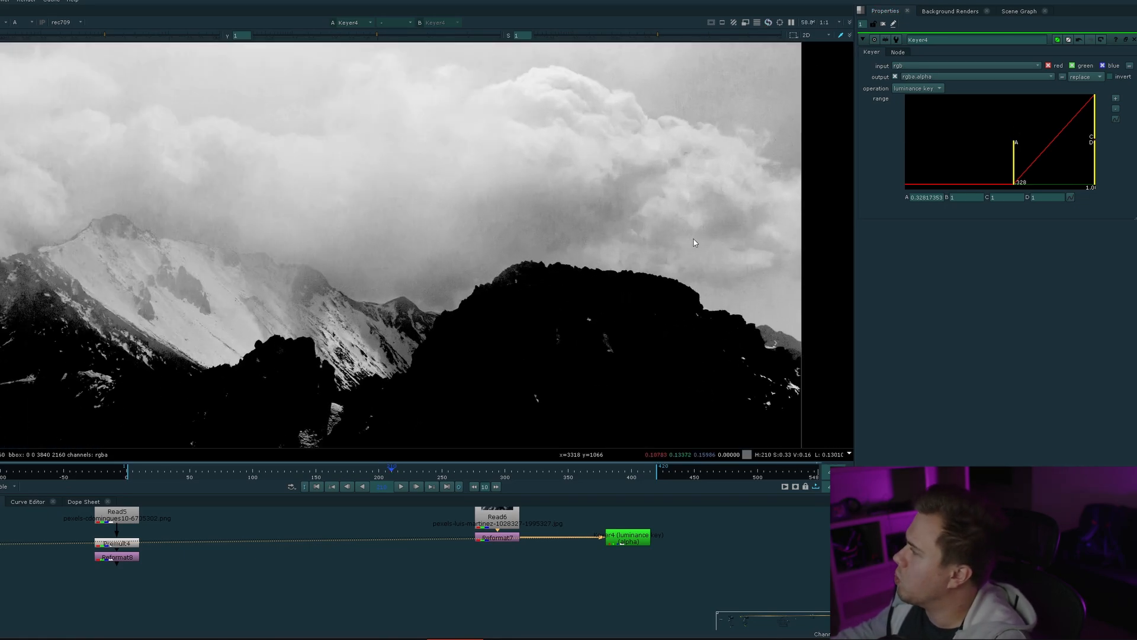
left_click_drag(1015, 145, 1022, 149)
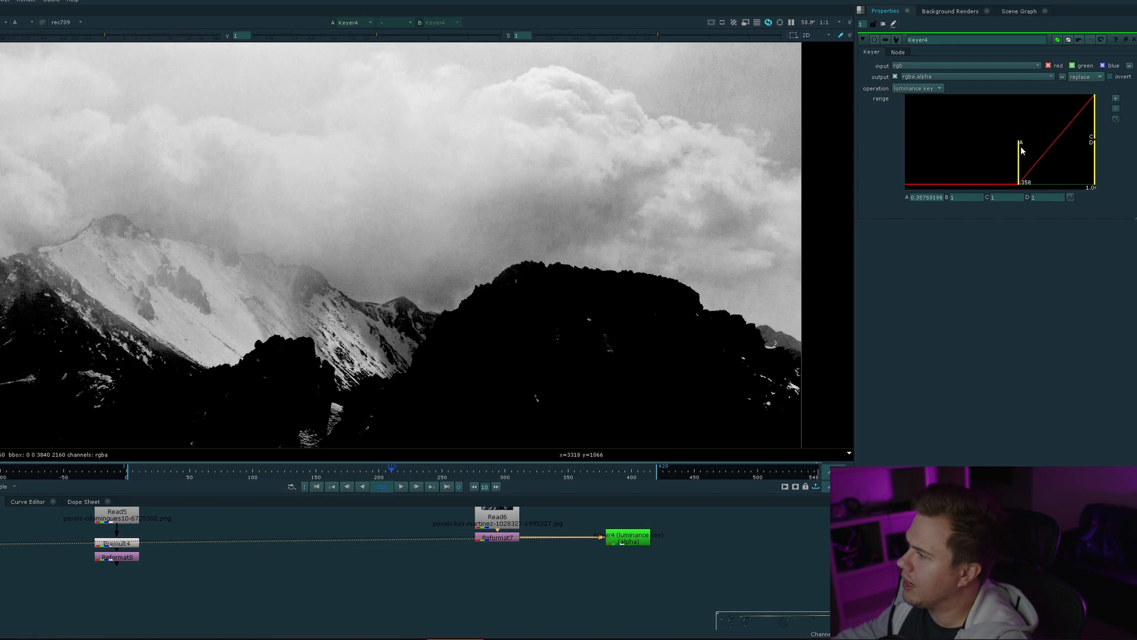
left_click_drag(1016, 143, 1058, 102)
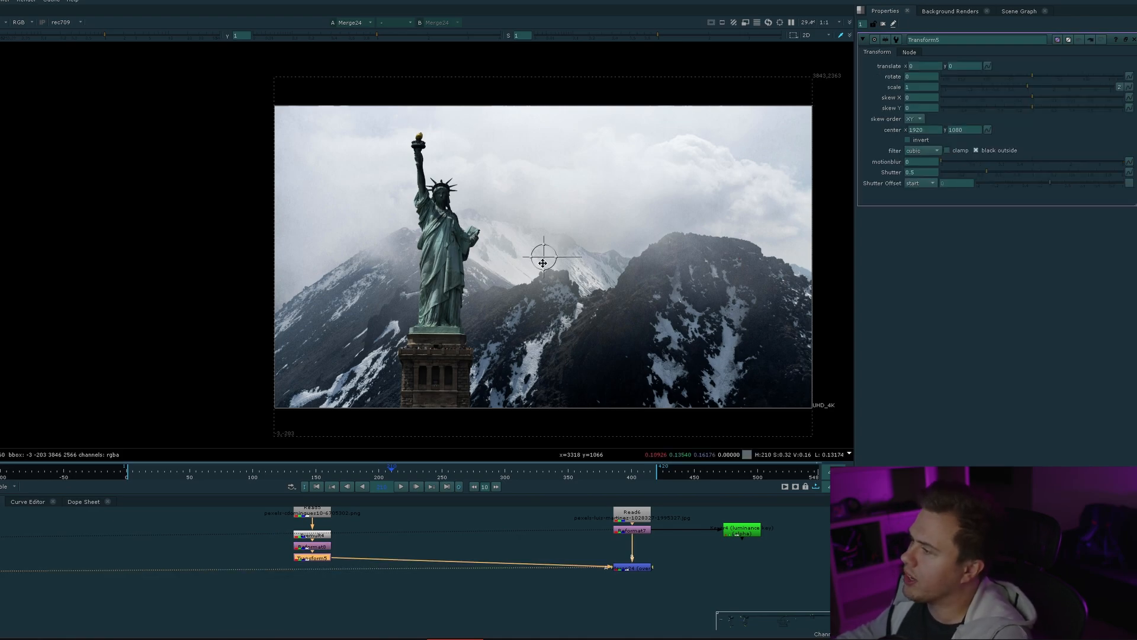
Drag Transform5's pivot handle in the Viewer down onto the statue's pedestal.
left_click_drag(541, 261, 428, 261)
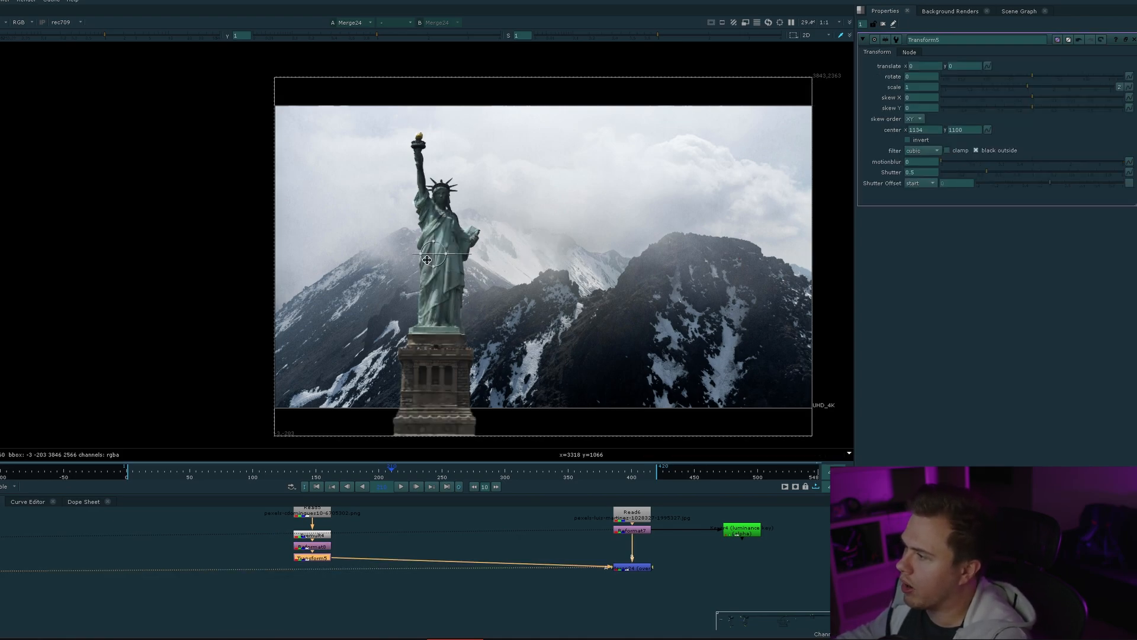
left_click_drag(426, 260, 435, 335)
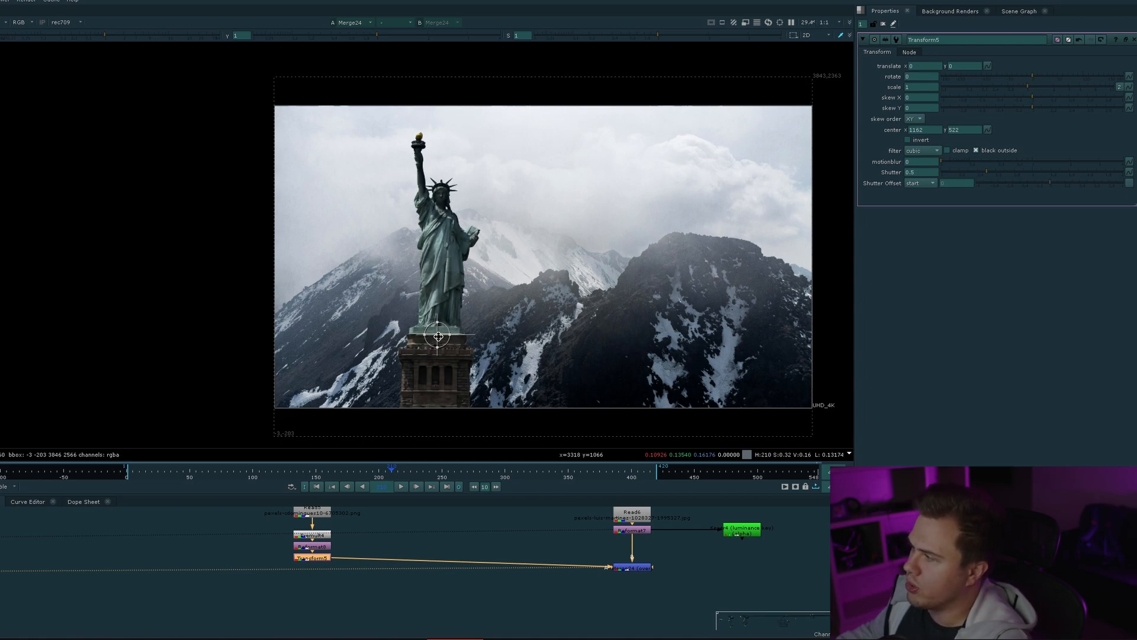
left_click_drag(437, 335, 670, 234)
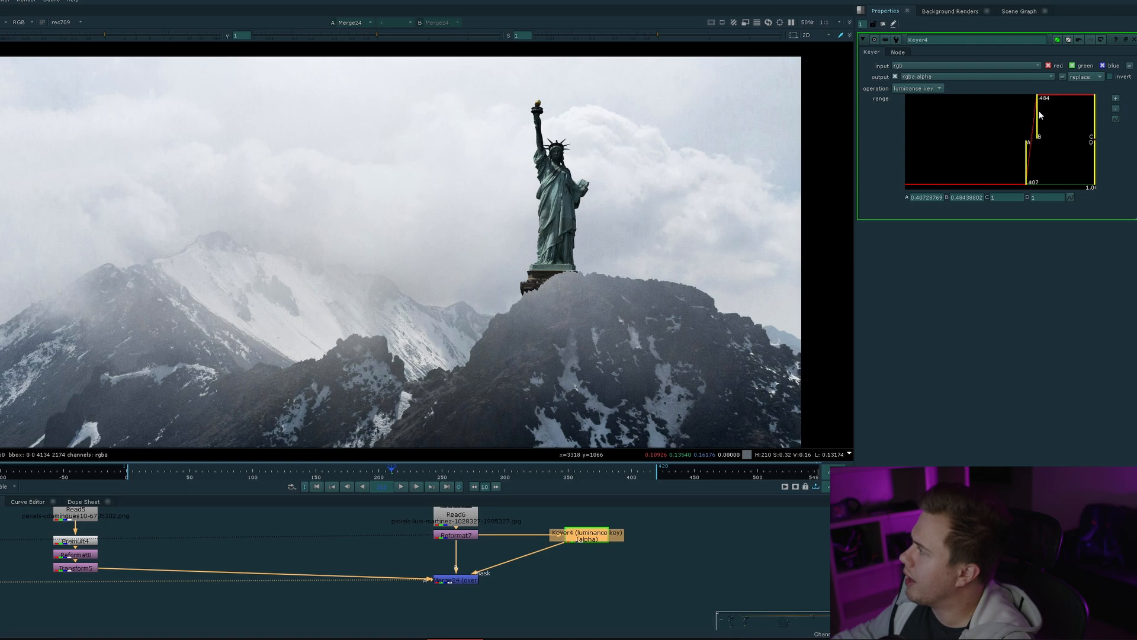
Tighten the Keyer's range point B so the ridge mask hides the statue's base.
left_click_drag(1039, 113, 1067, 112)
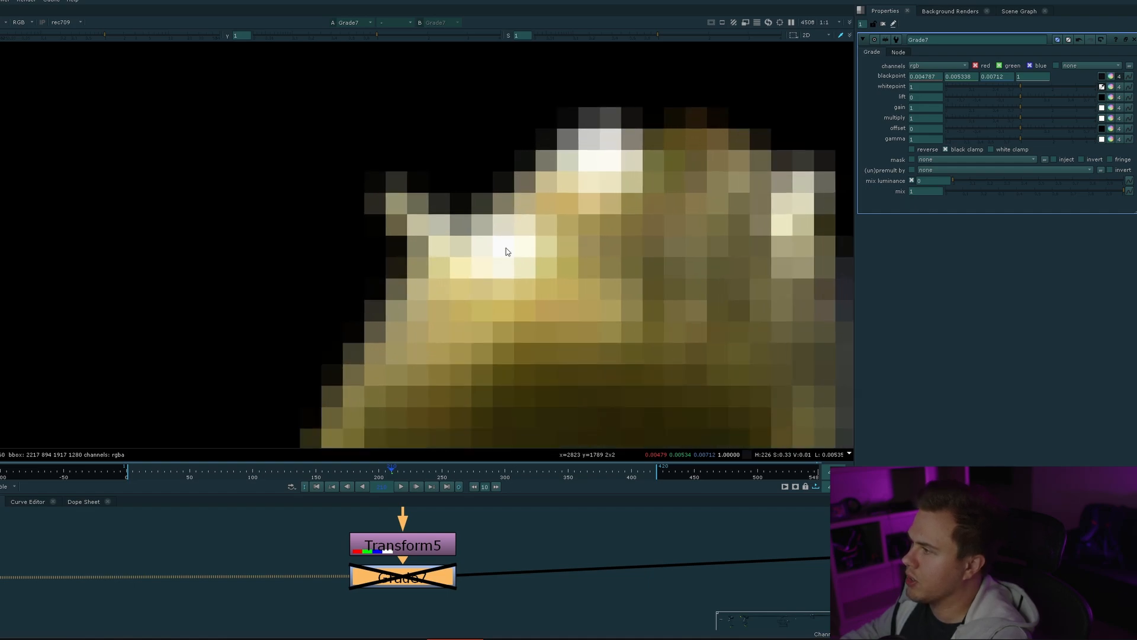
Sample the statue's darkest spot for blackpoint and the ridge rock area for lift in the Grade node.
left_click(502, 246)
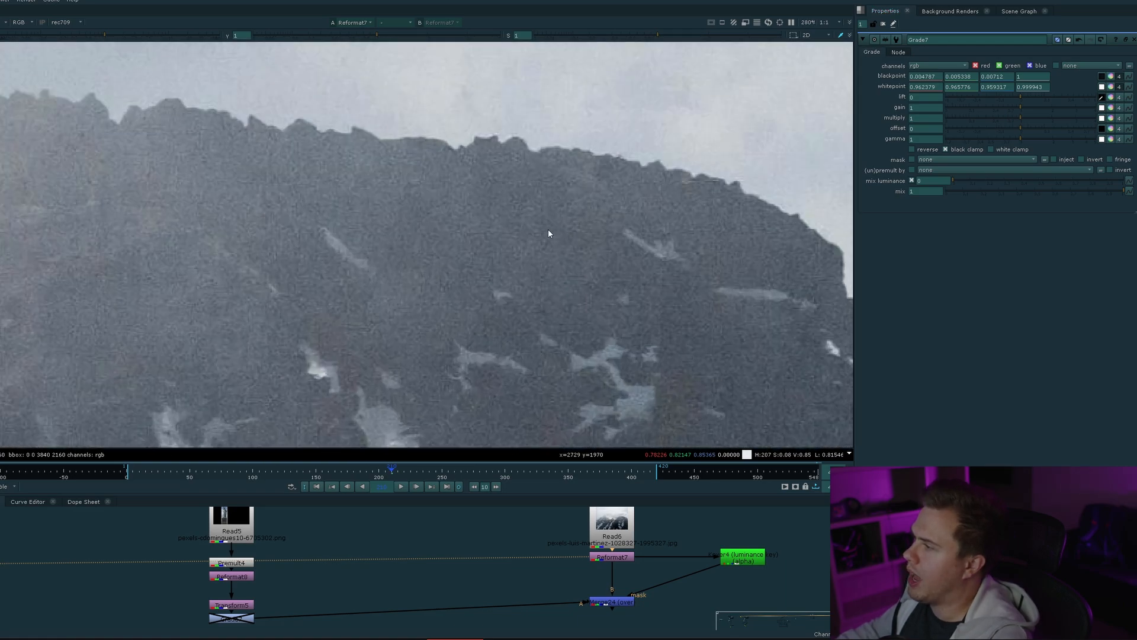
left_click(480, 186)
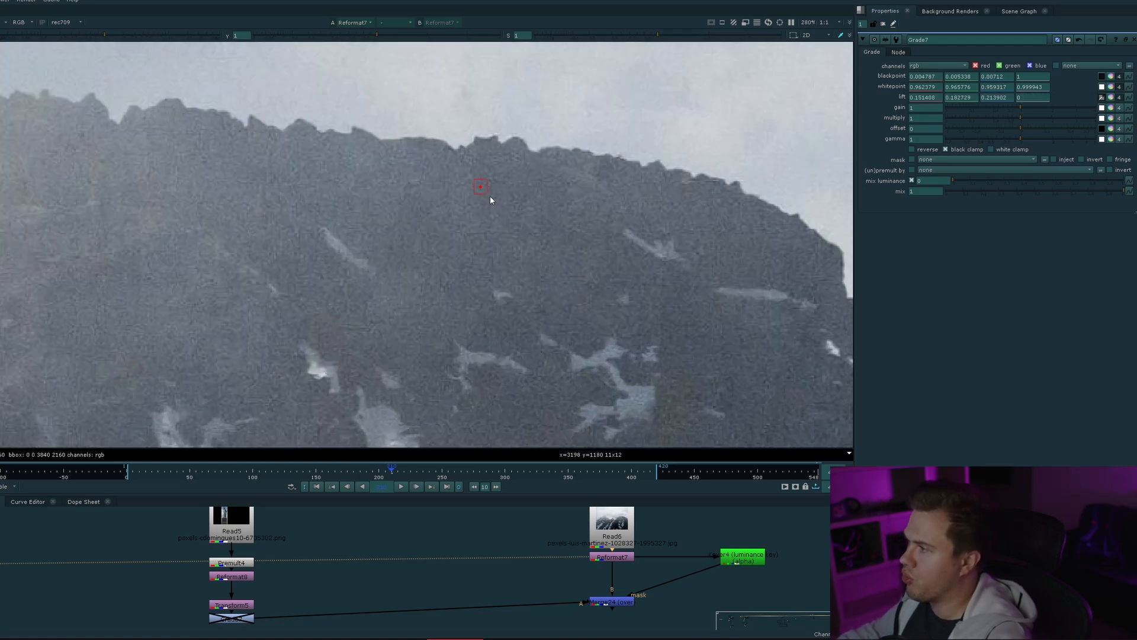
left_click_drag(481, 186, 556, 247)
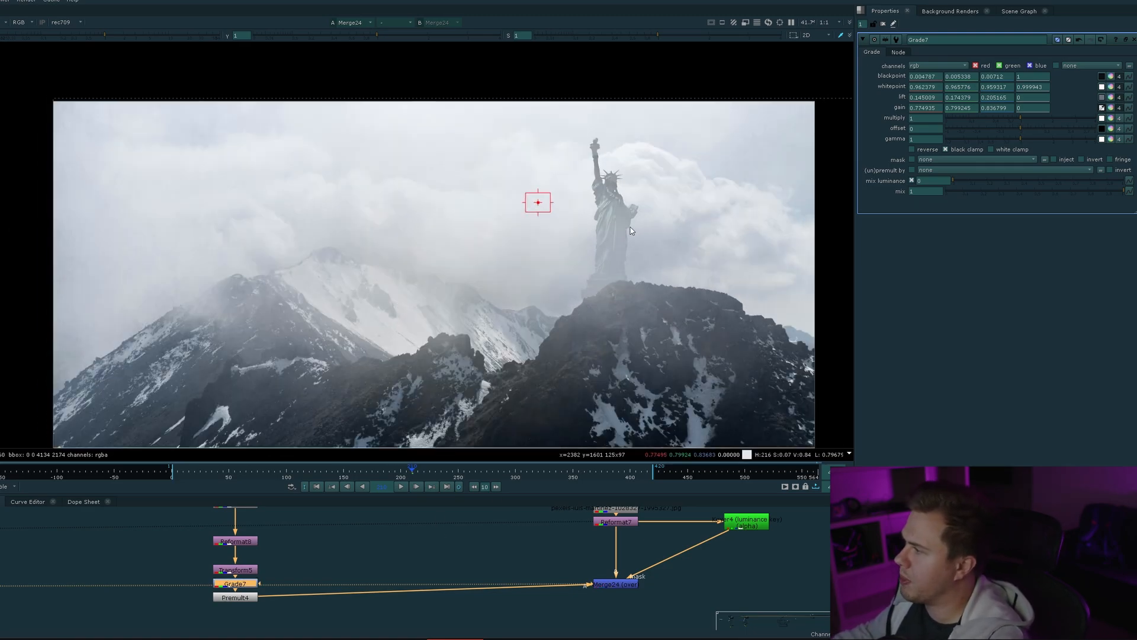
Lower Grade7's gain so the statue fades into the foggy sky.
scroll("down", 3)
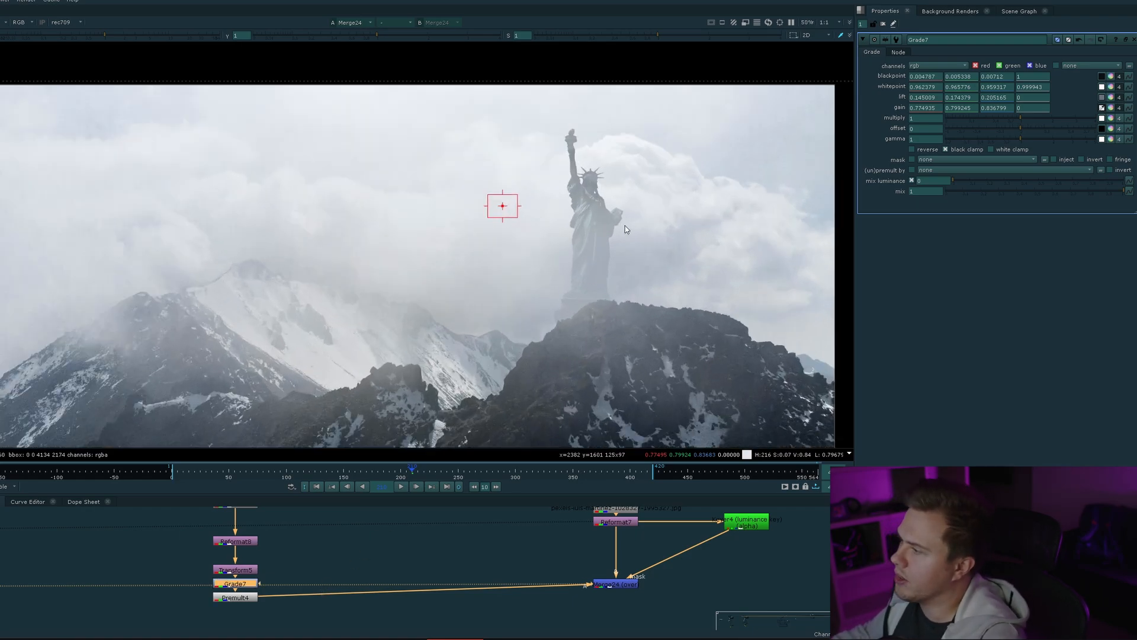
scroll("down", 3)
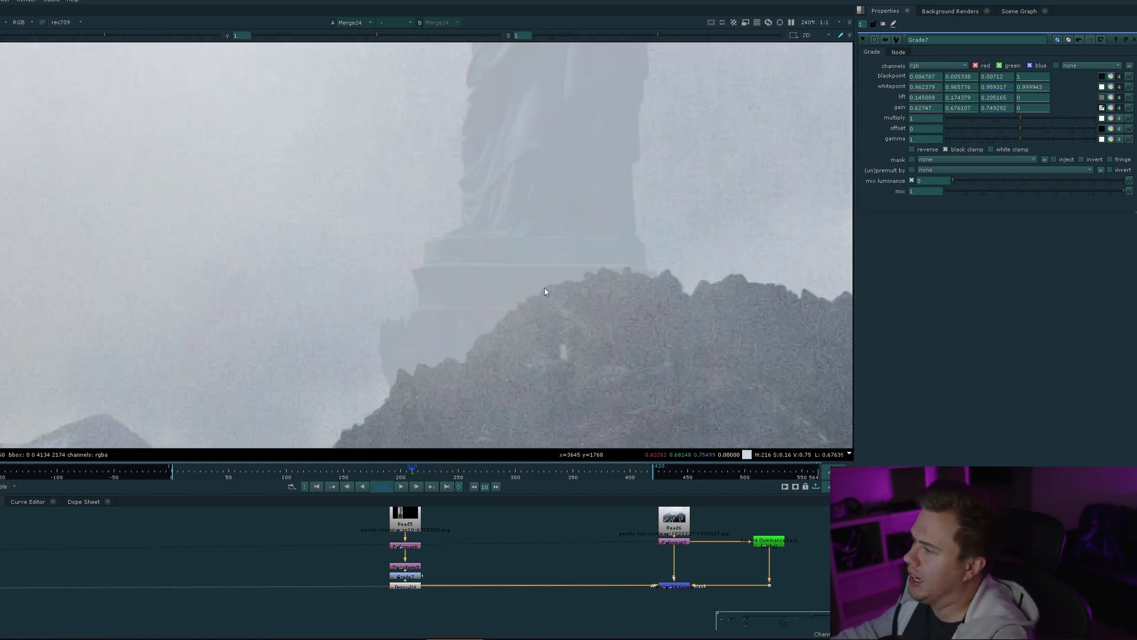
Revisit the Keyer's range point B for the ridge mask, then return to Grade7 to review the darker statue.
left_click(770, 541)
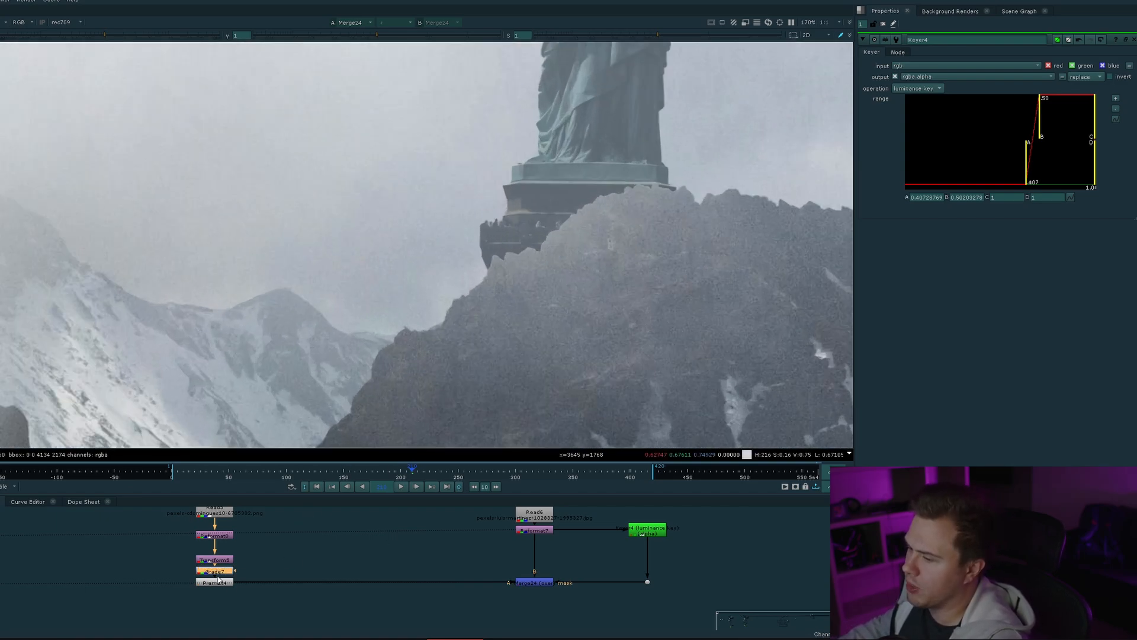
left_click(211, 571)
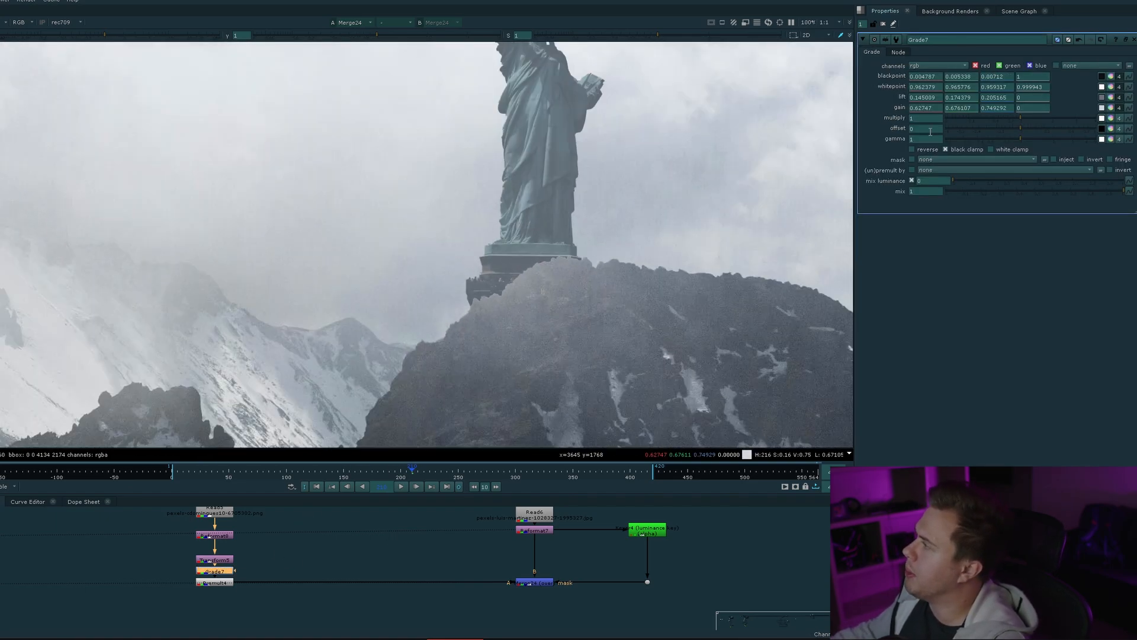